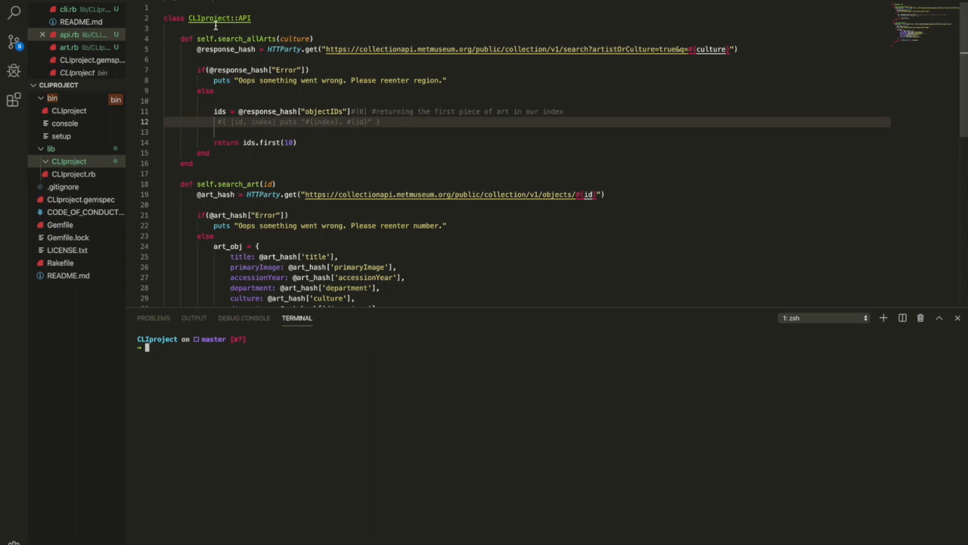
# Switch the editor from api.rb to the cli.rb tab
pyautogui.click(68, 9)
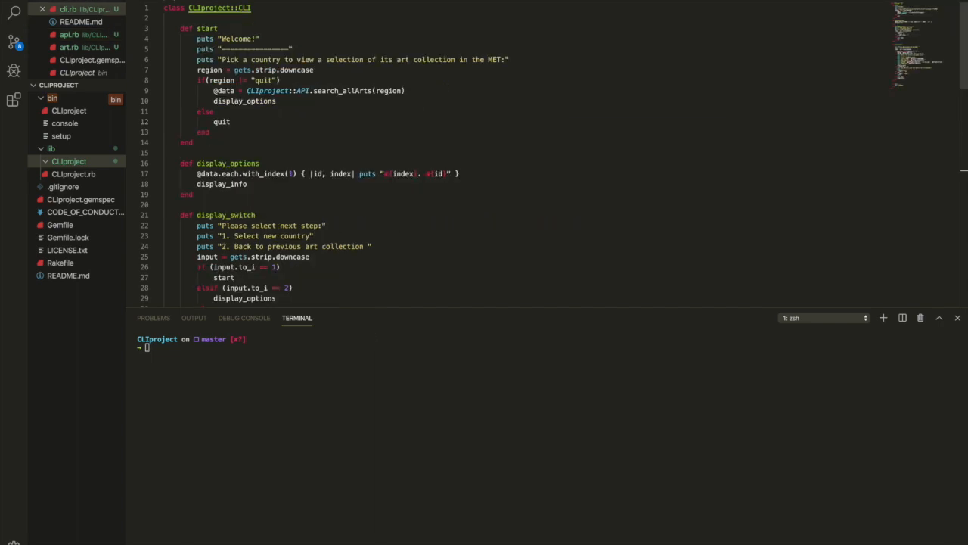
pyautogui.moveTo(282, 110)
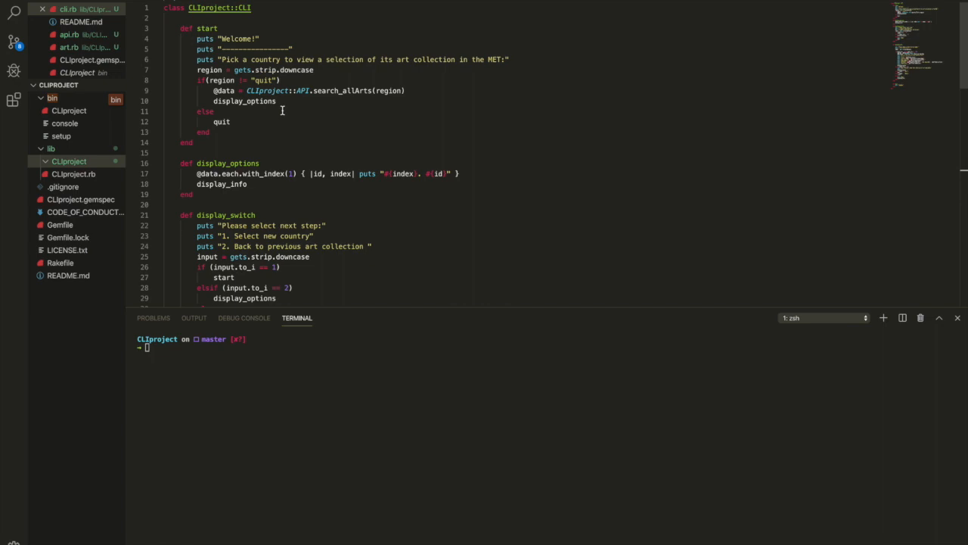
pyautogui.moveTo(296, 91)
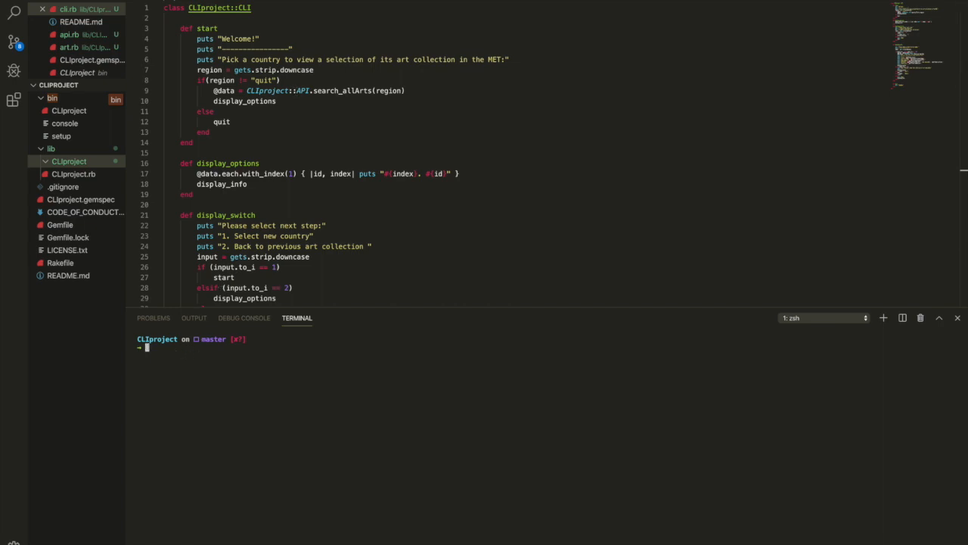
# Launch the app with bin/CLIProject and submit Poland as the country to browse
pyautogui.write('bin/CLIProject')
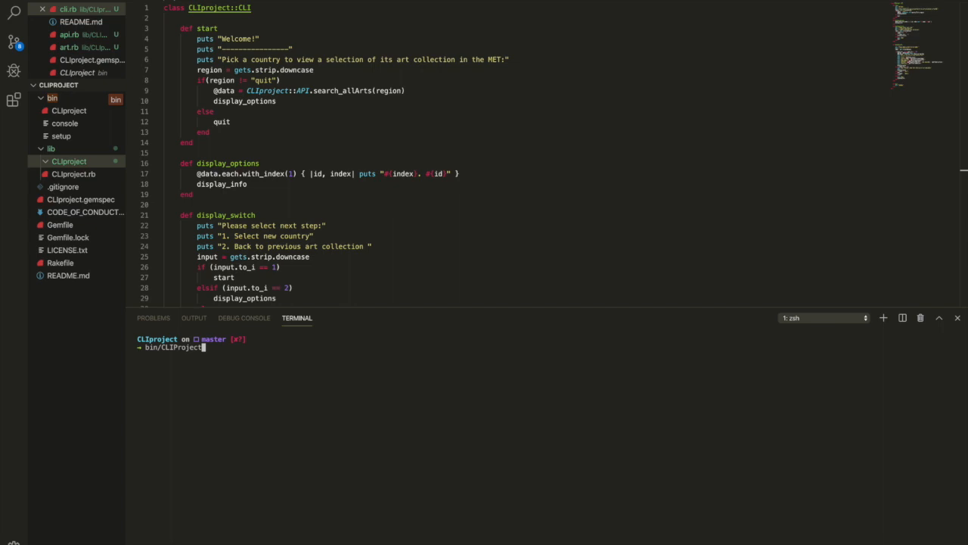
pyautogui.press('Return')
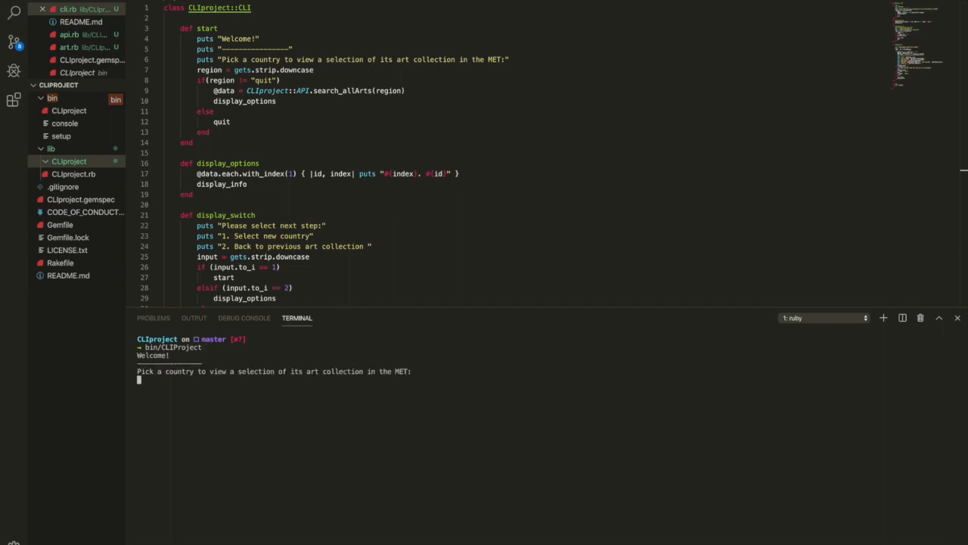
pyautogui.write('Poland')
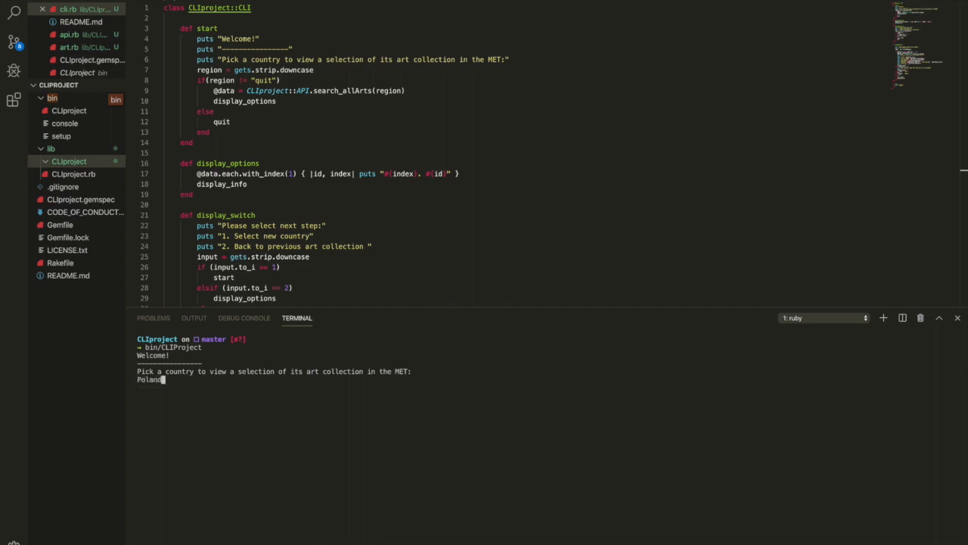
pyautogui.press('Return')
pyautogui.write('3')
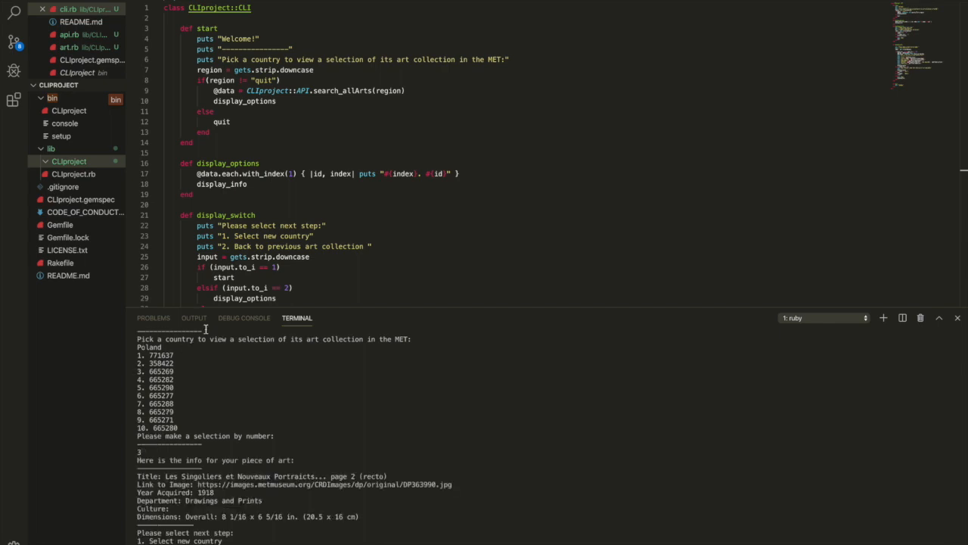
pyautogui.moveTo(250, 521)
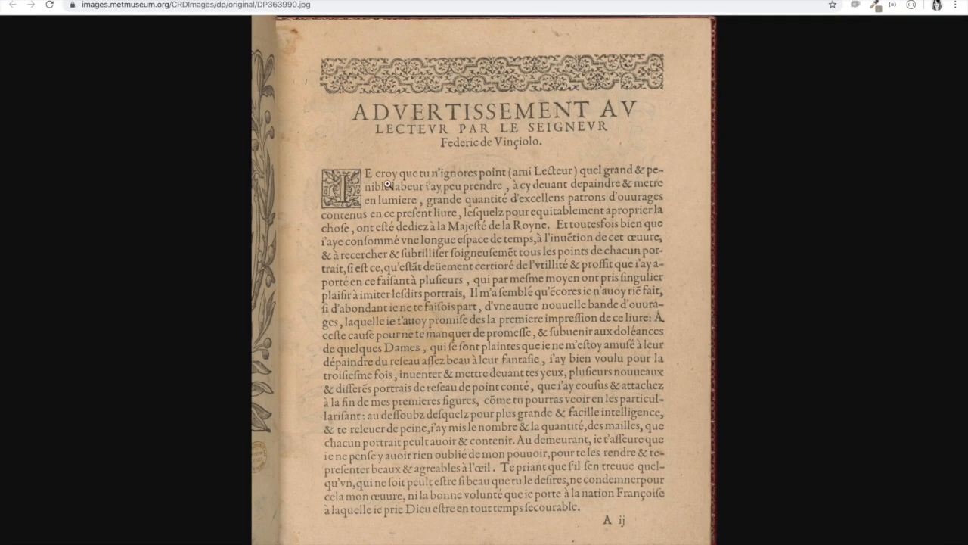
pyautogui.moveTo(688, 111)
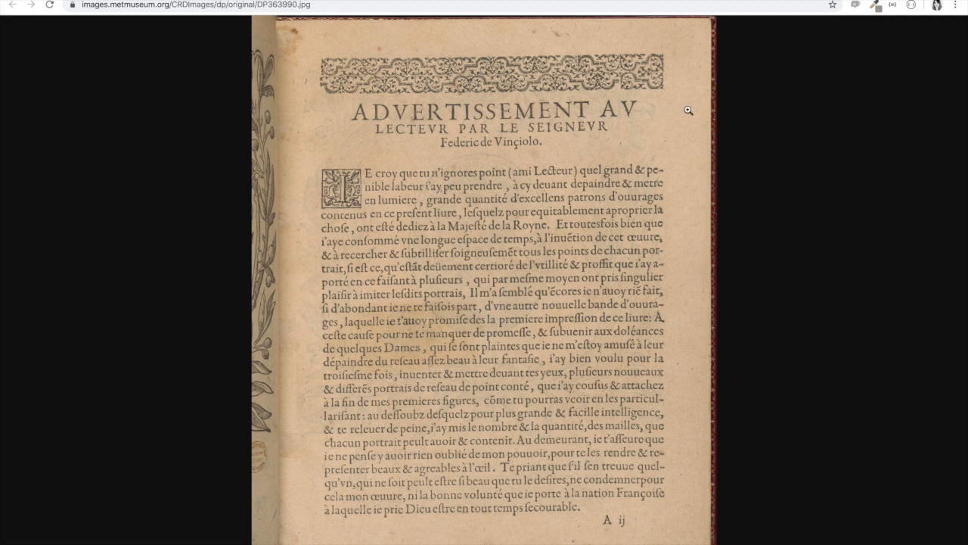
pyautogui.moveTo(744, 308)
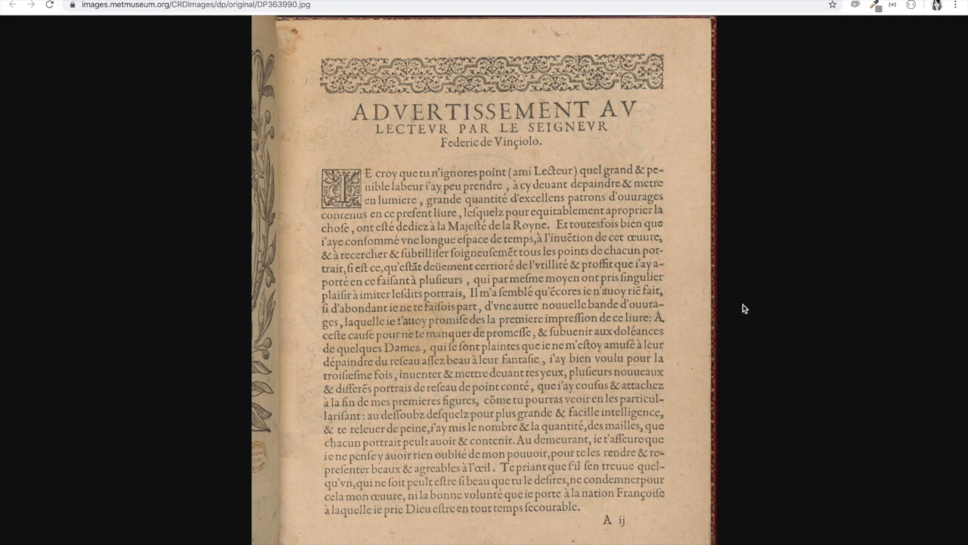
pyautogui.moveTo(802, 451)
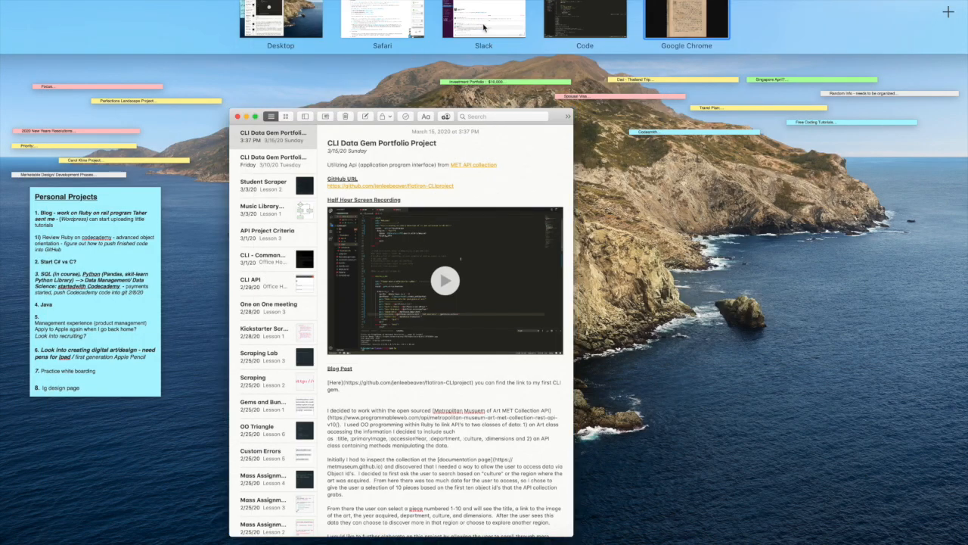
pyautogui.moveTo(567, 43)
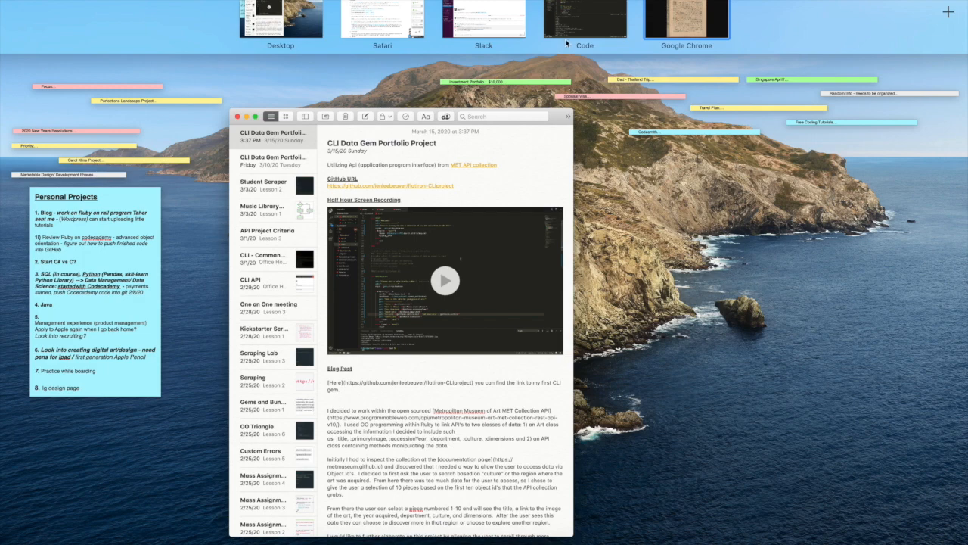
# Pick the Code window thumbnail in Mission Control
pyautogui.click(584, 19)
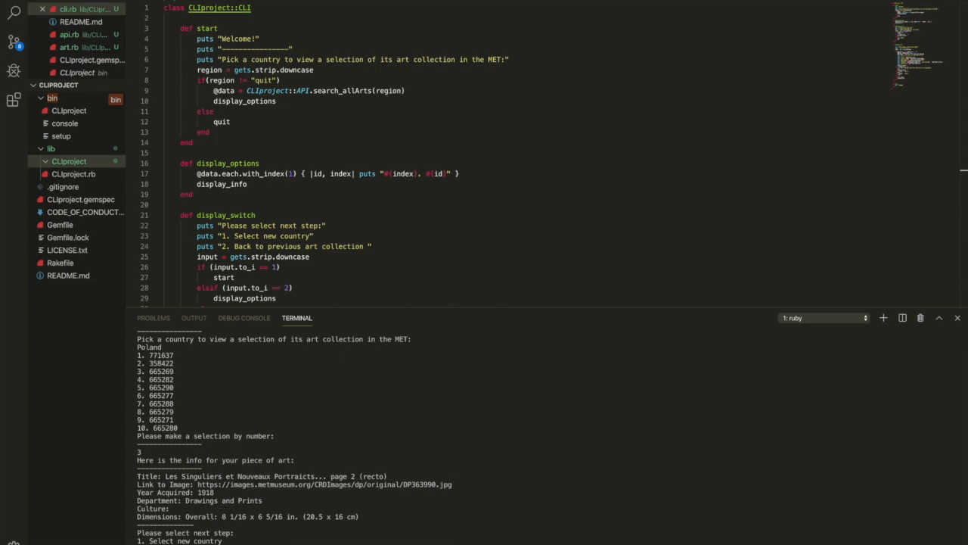
# Open the Wladislaus Sigismund portrait's image link in Chrome
pyautogui.scroll(-3)
pyautogui.write('1')
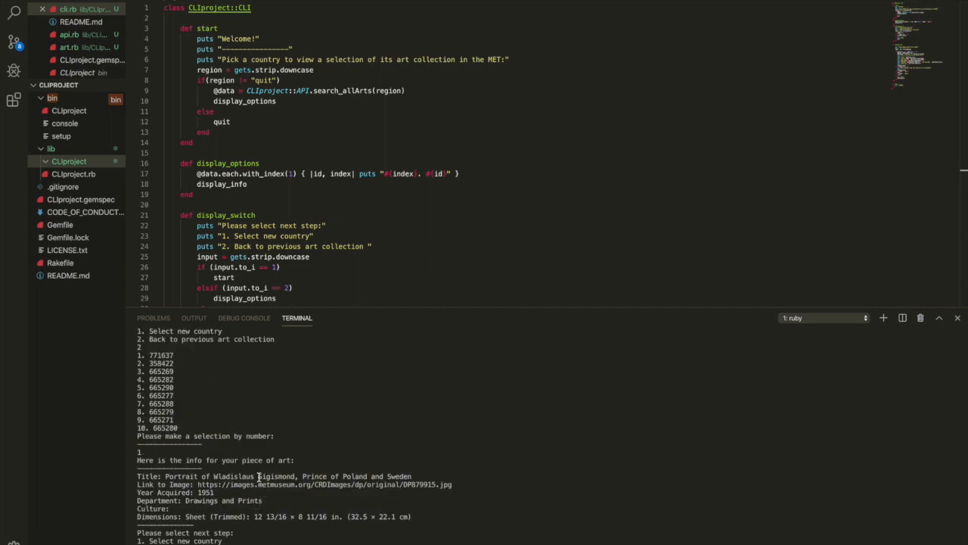
pyautogui.moveTo(245, 521)
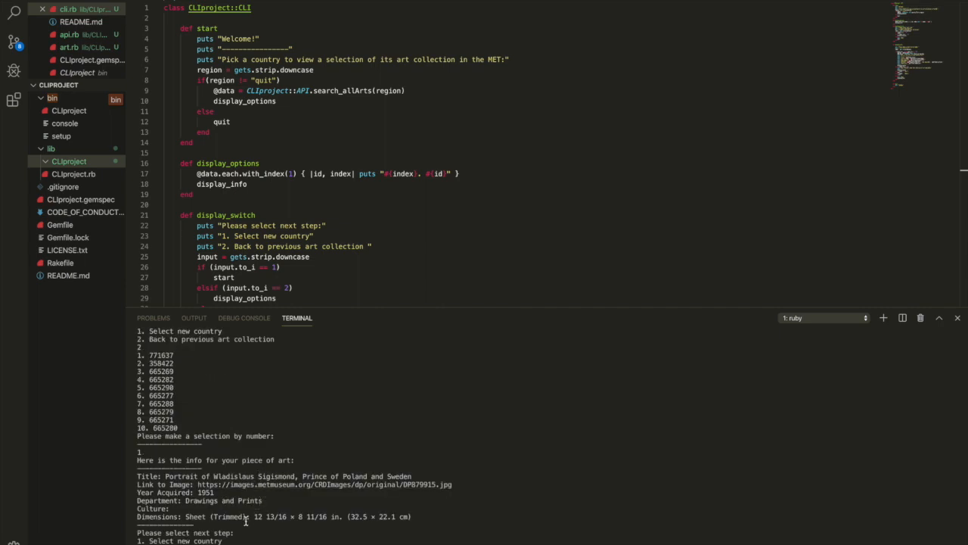
pyautogui.moveTo(265, 484)
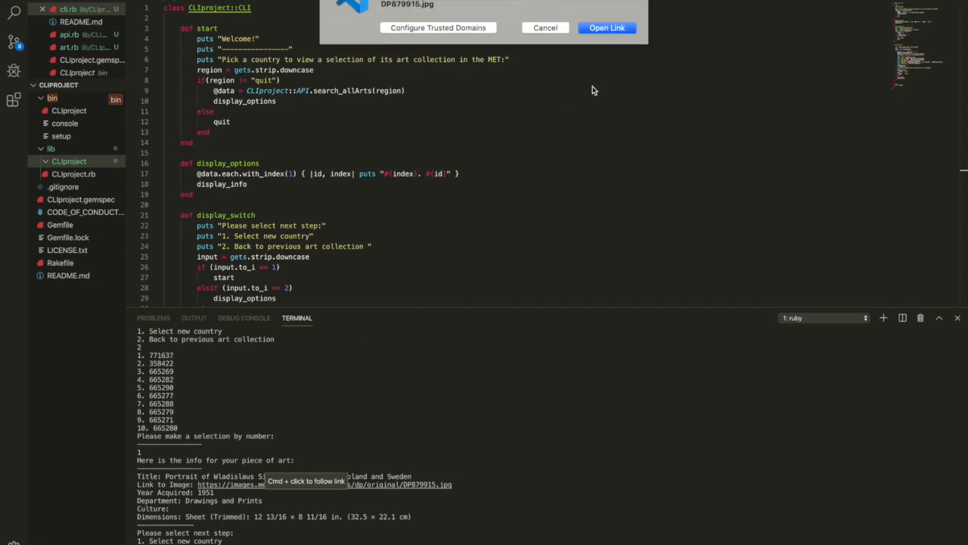
pyautogui.click(606, 27)
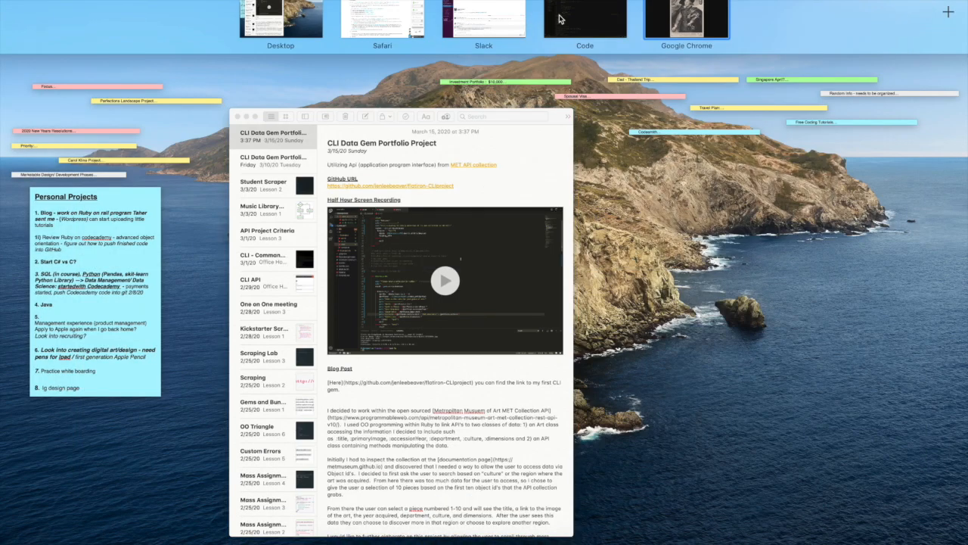
# Return to the Code window and scroll through the terminal output
pyautogui.click(585, 20)
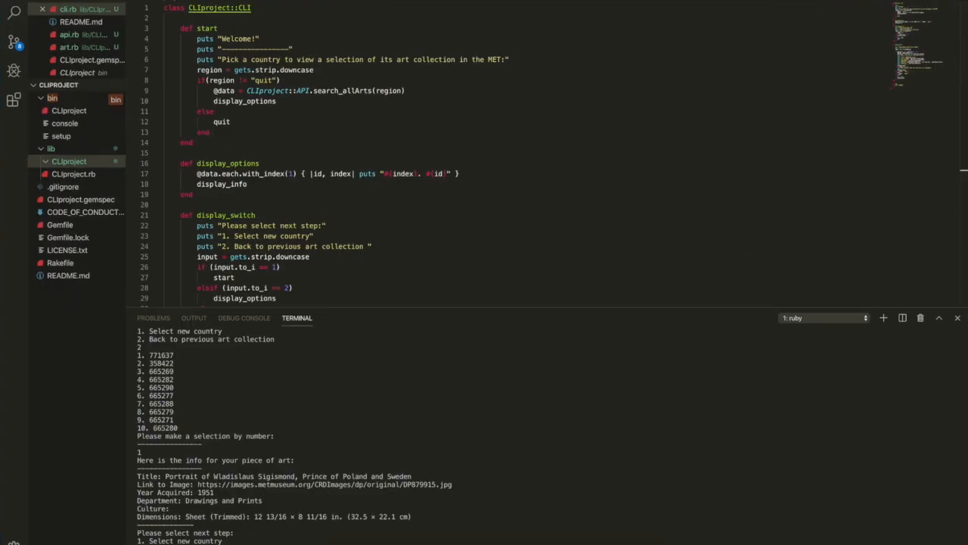
pyautogui.scroll(-3)
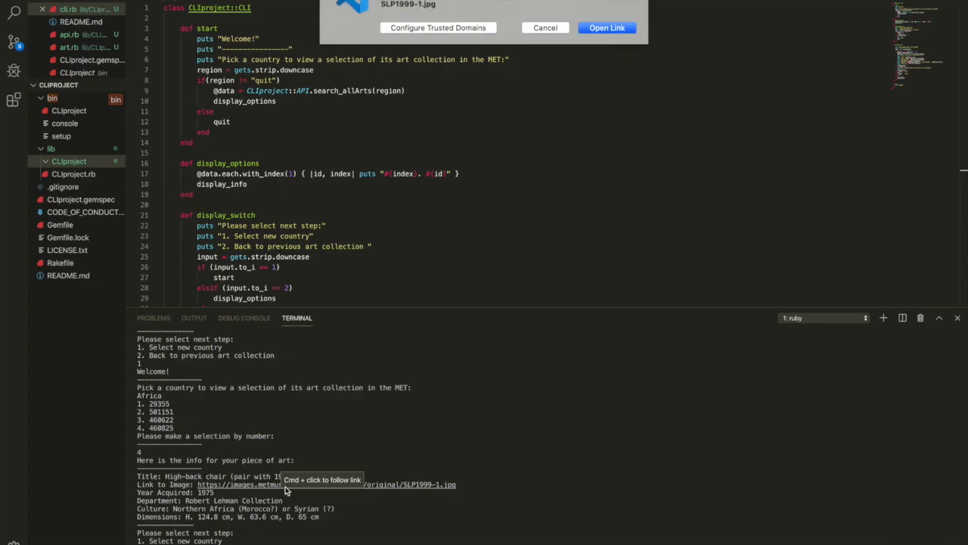
# Open the high-back chair's image in Chrome, then switch back to Code
pyautogui.click(607, 27)
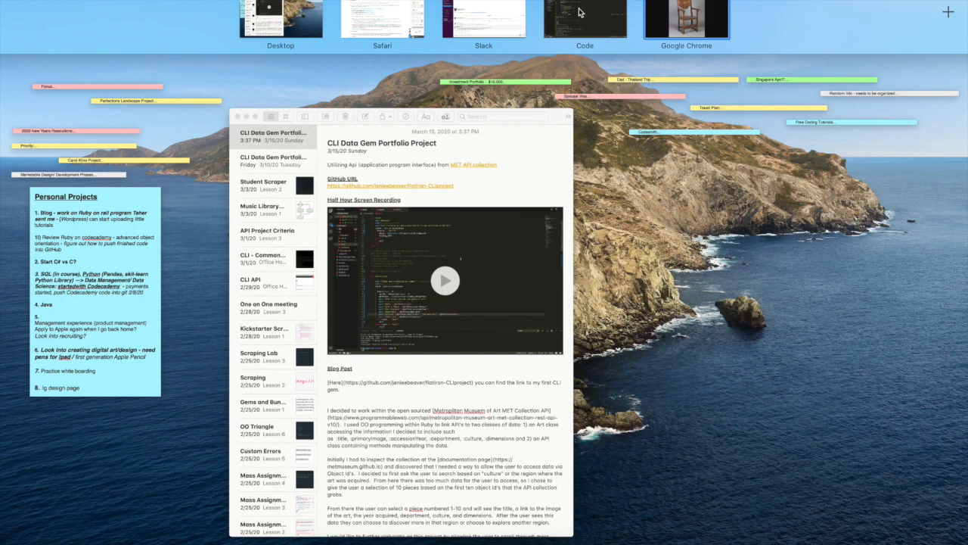
pyautogui.click(585, 19)
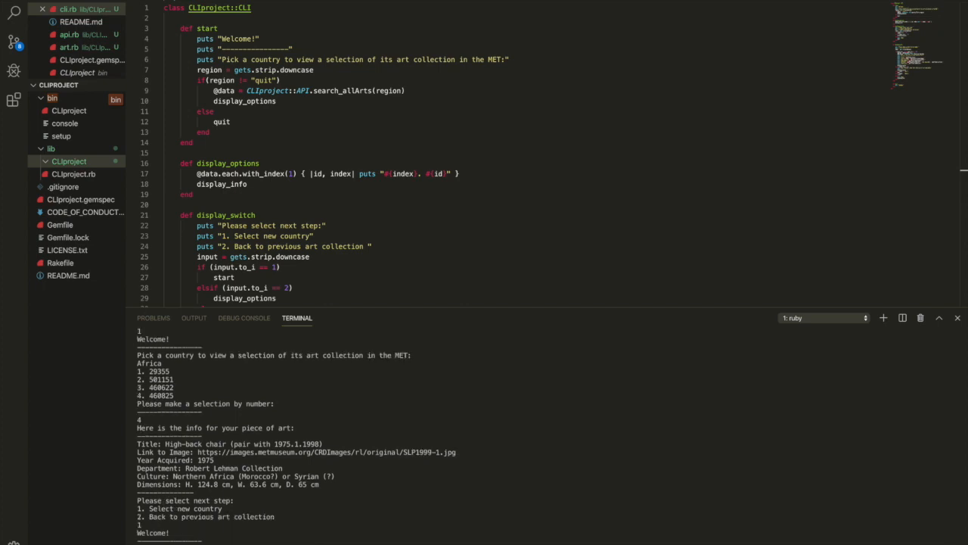
# Open the gold ear ornament's image link (selection 5) in the browser
pyautogui.scroll(-3)
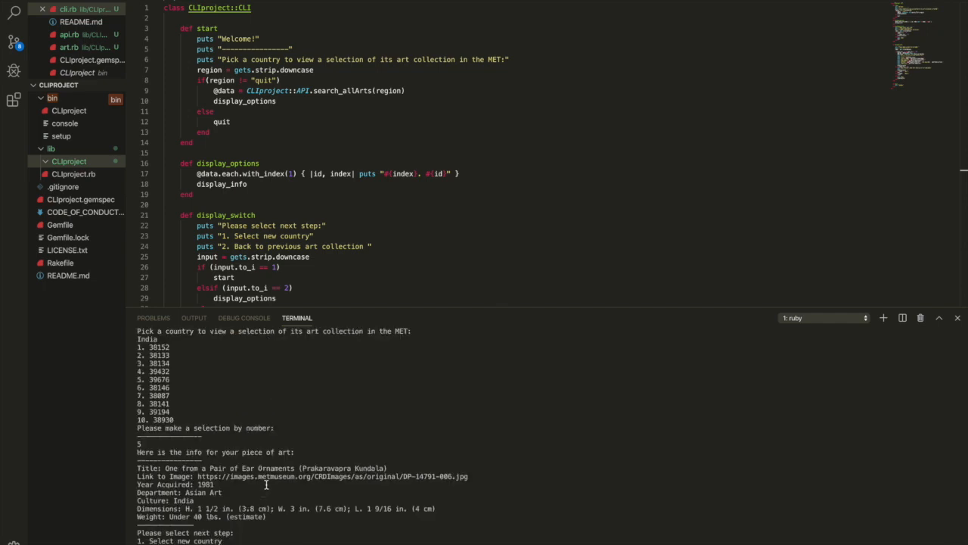
pyautogui.moveTo(325, 464)
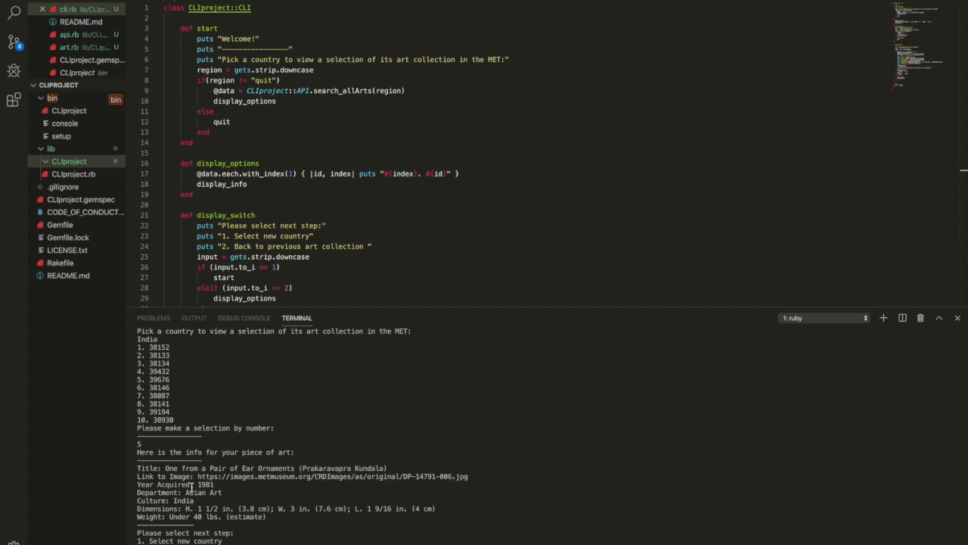
pyautogui.moveTo(261, 476)
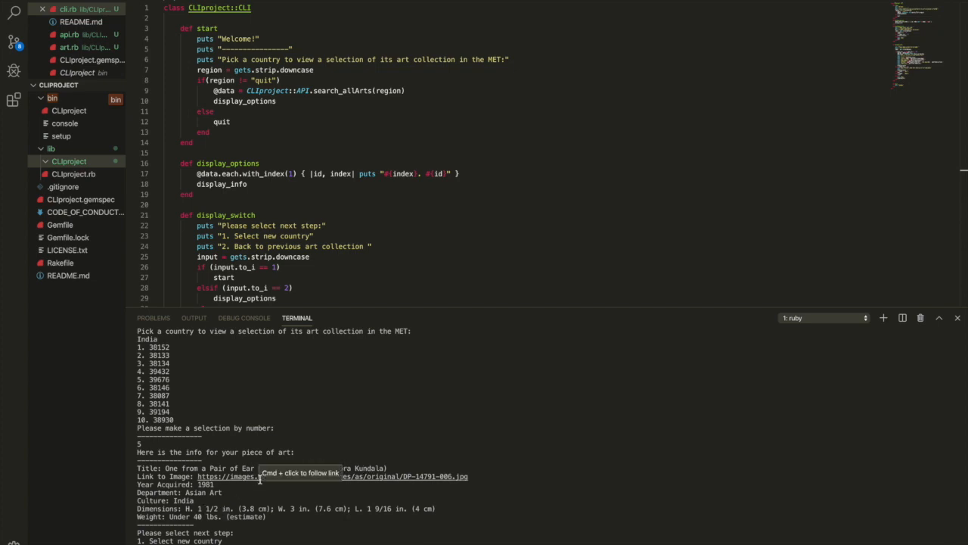
pyautogui.click(261, 476)
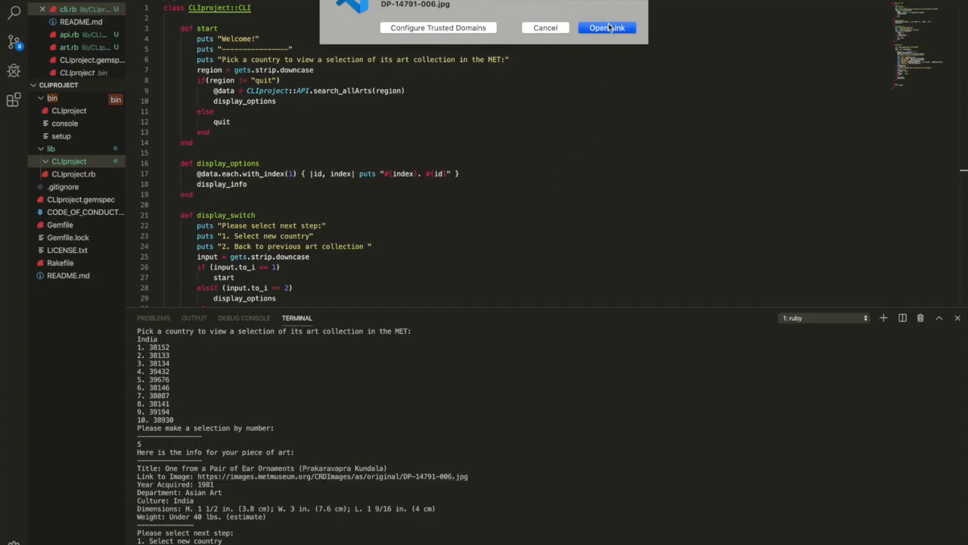
pyautogui.click(607, 27)
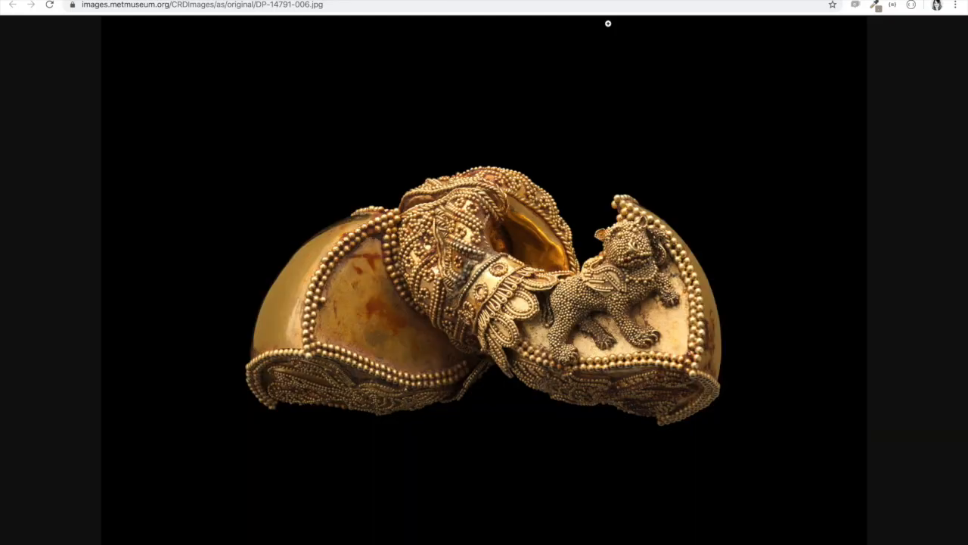
pyautogui.moveTo(571, 237)
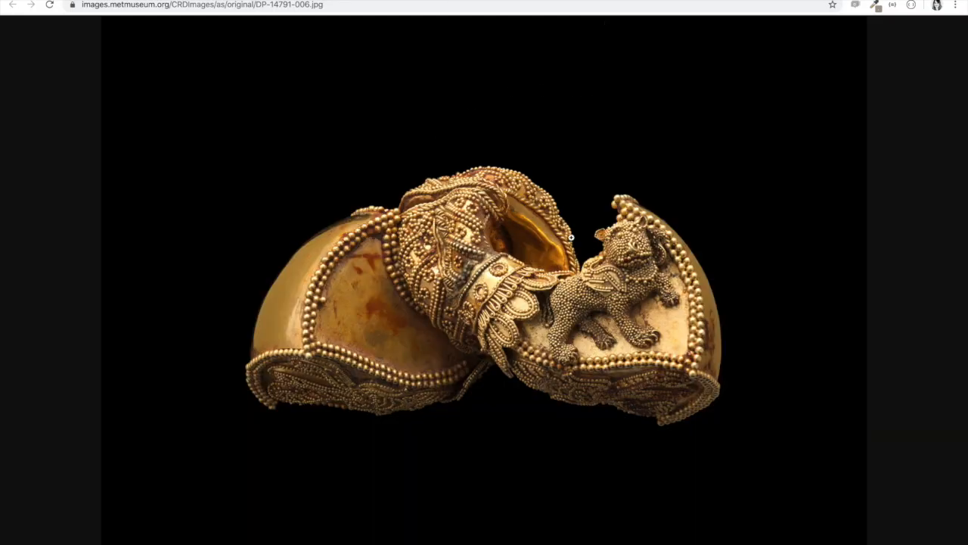